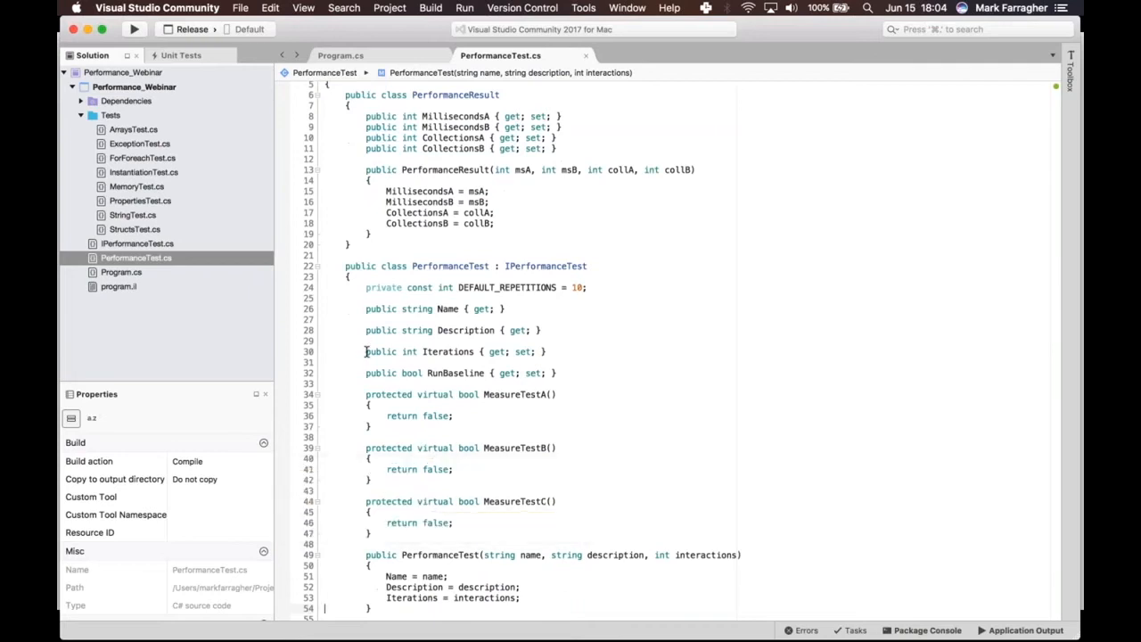
{"action": "mouse_move", "coordinate": [357, 419]}
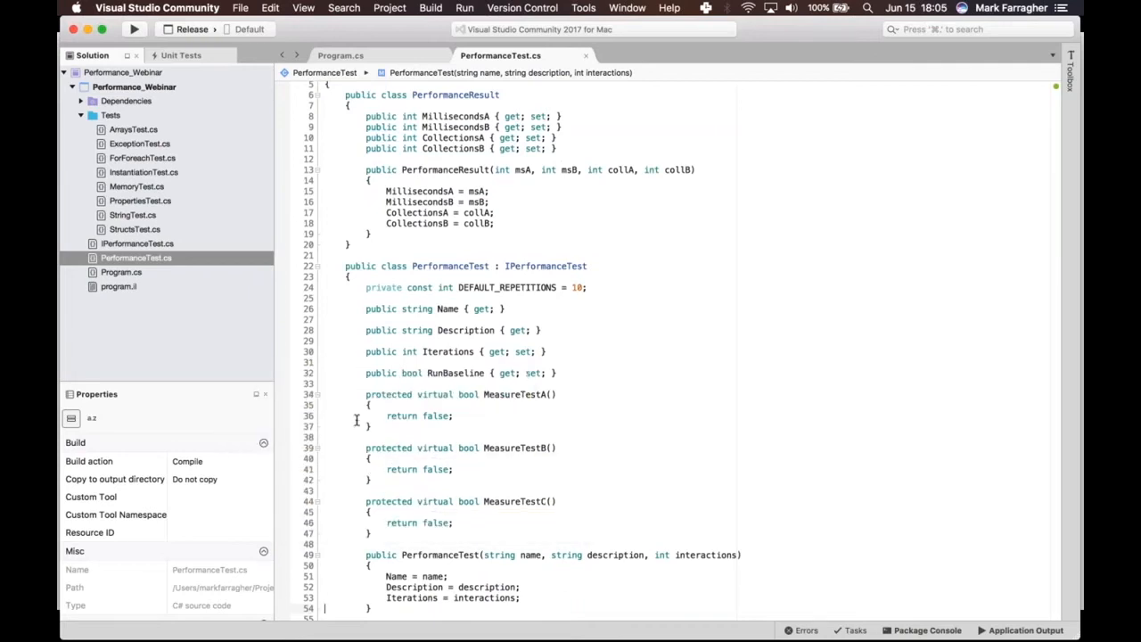
Walk through the PerformanceTest class, highlighting the baseline loop that times MeasureTestA.
{"action": "scroll", "scroll_direction": "up", "scroll_amount": 3}
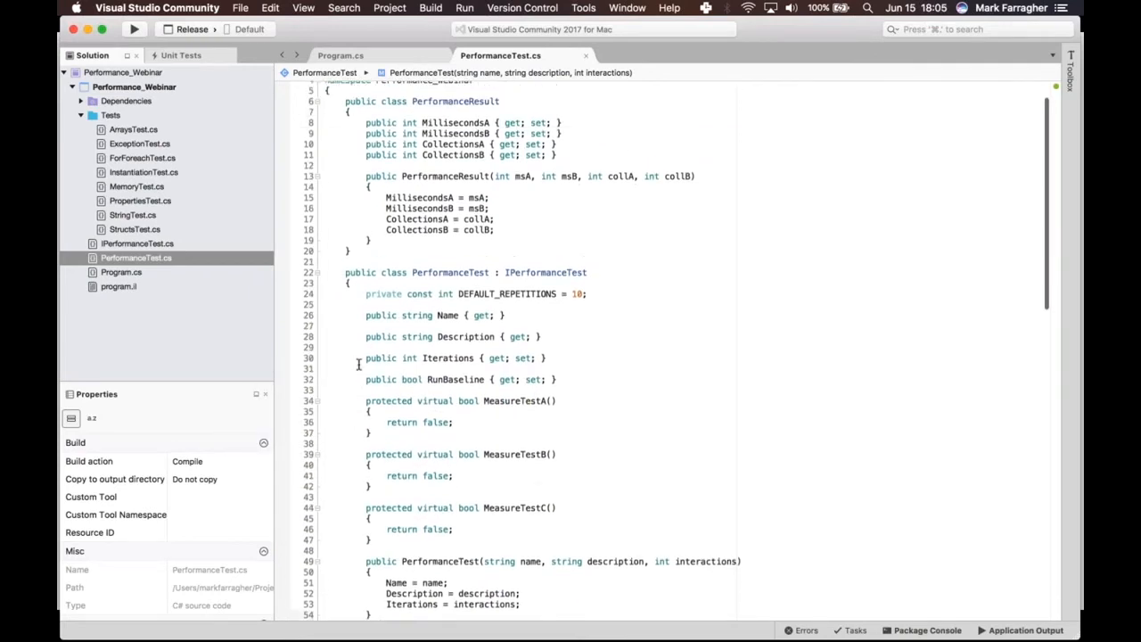
{"action": "double_click", "coordinate": [450, 310]}
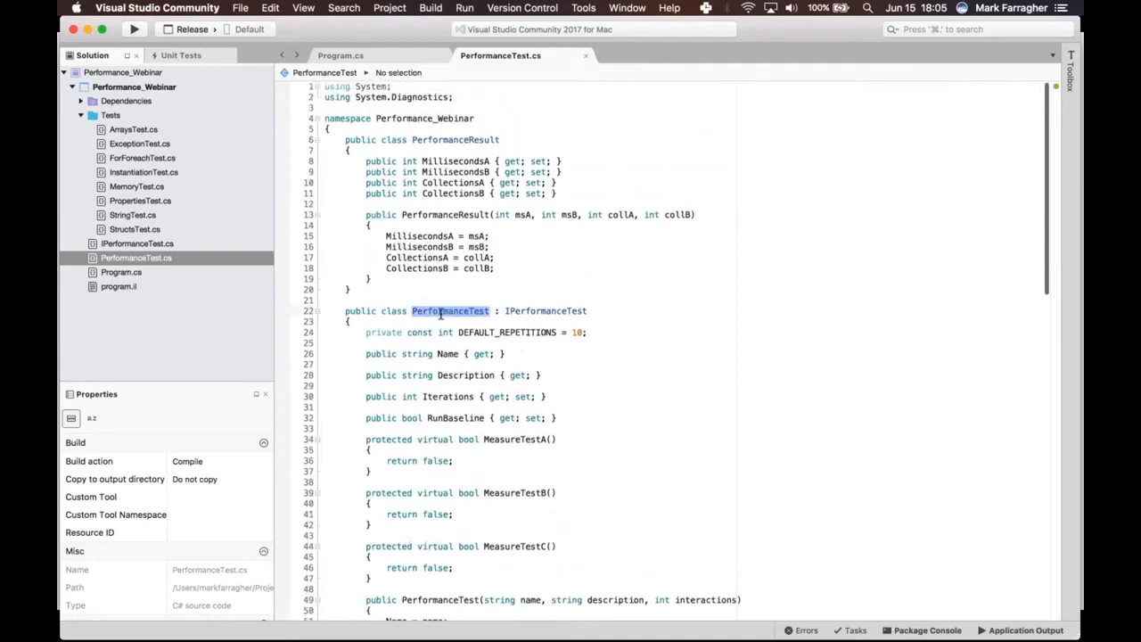
{"action": "scroll", "scroll_direction": "down", "scroll_amount": 3}
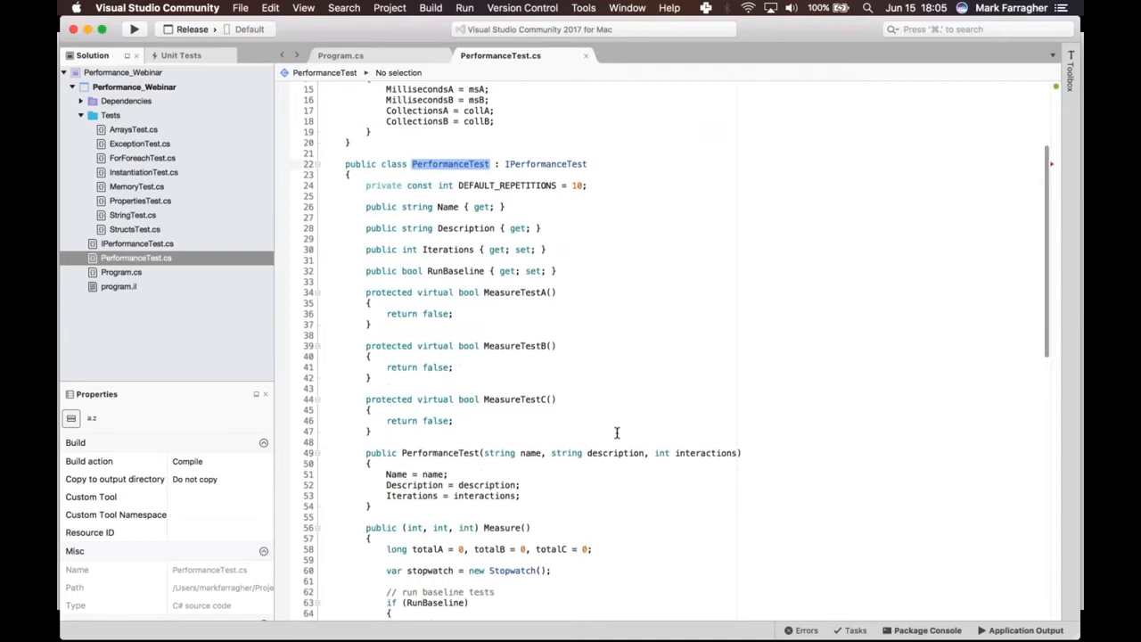
{"action": "scroll", "scroll_direction": "down", "scroll_amount": 3}
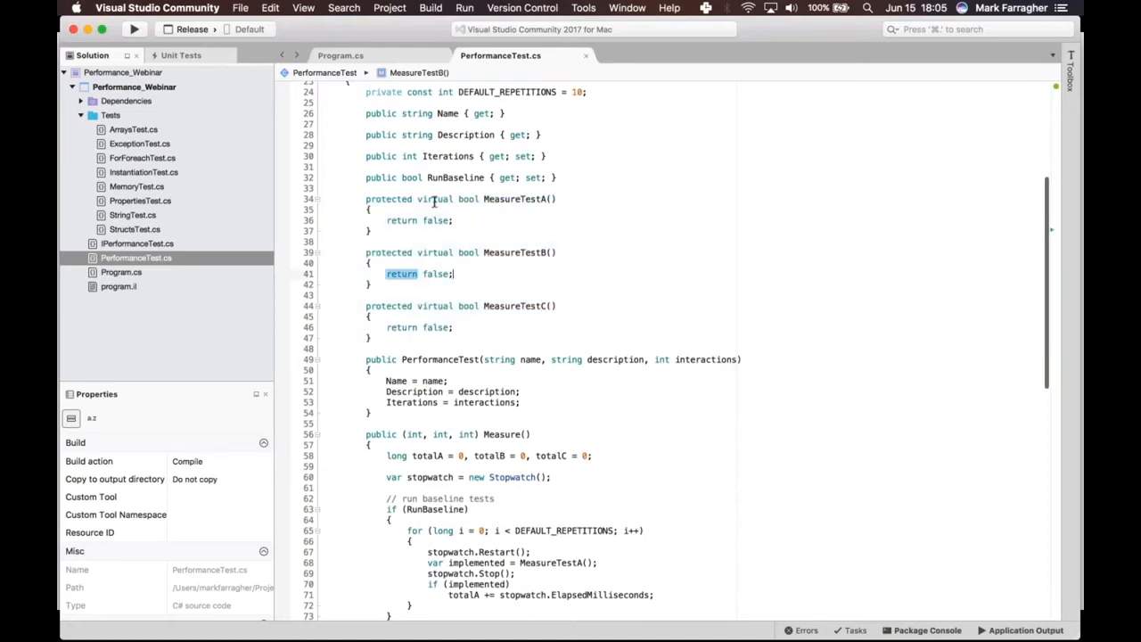
{"action": "mouse_move", "coordinate": [434, 199]}
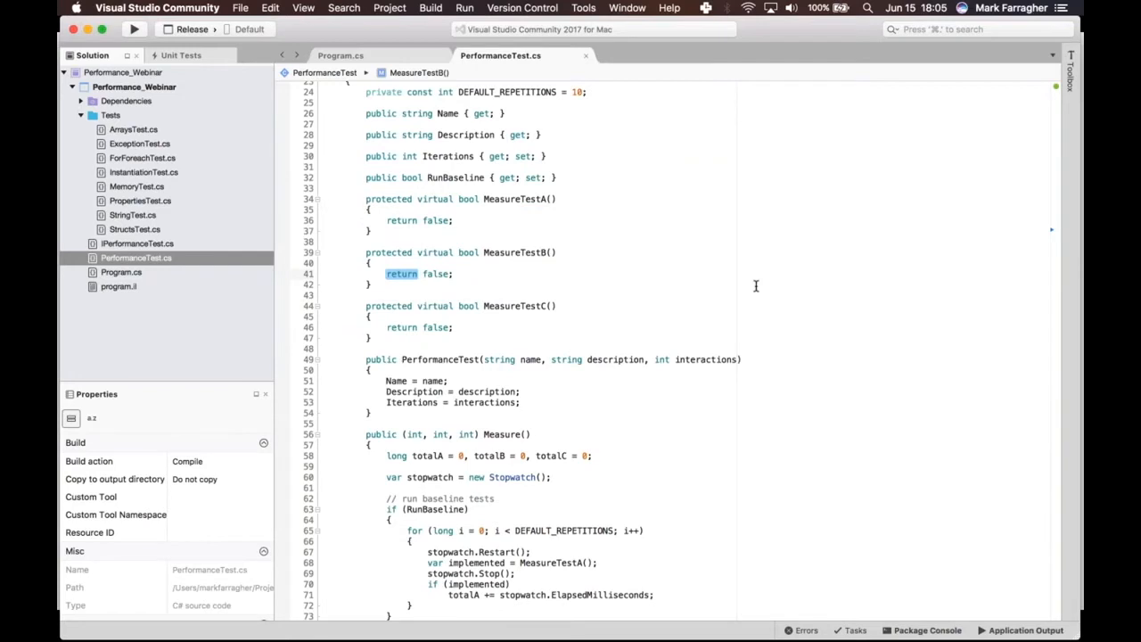
{"action": "mouse_move", "coordinate": [458, 343]}
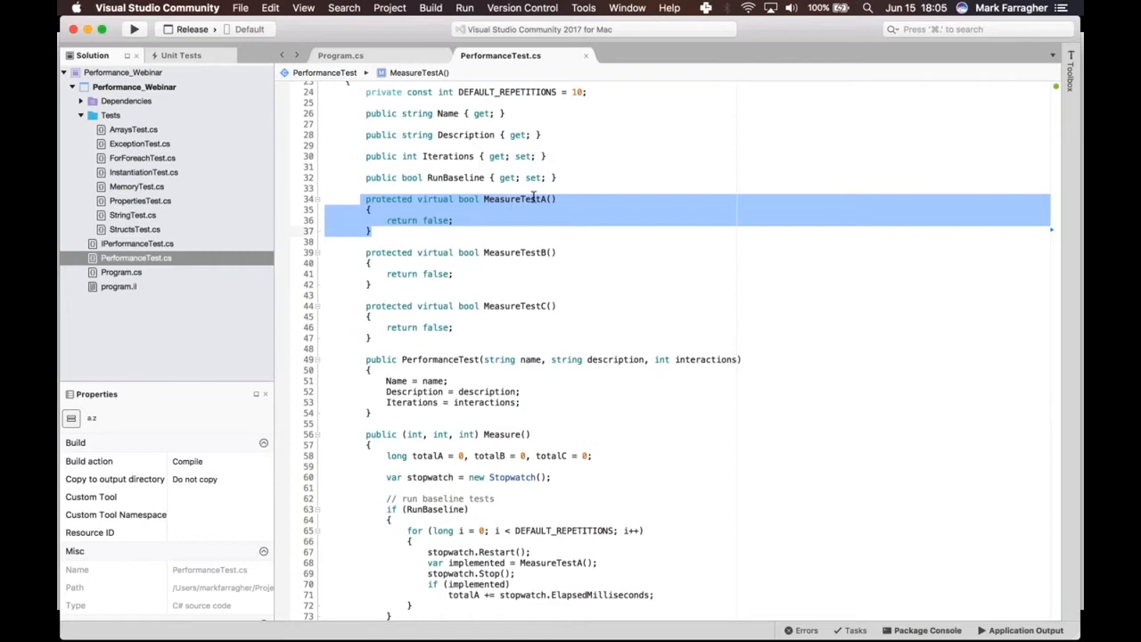
{"action": "mouse_move", "coordinate": [530, 199]}
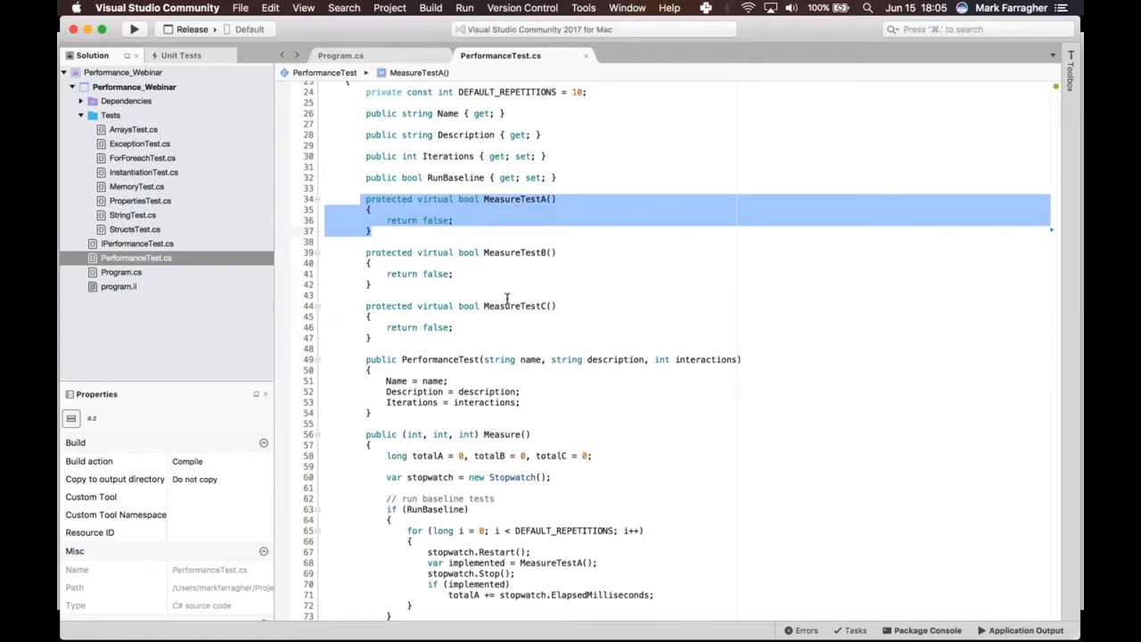
{"action": "mouse_move", "coordinate": [542, 346]}
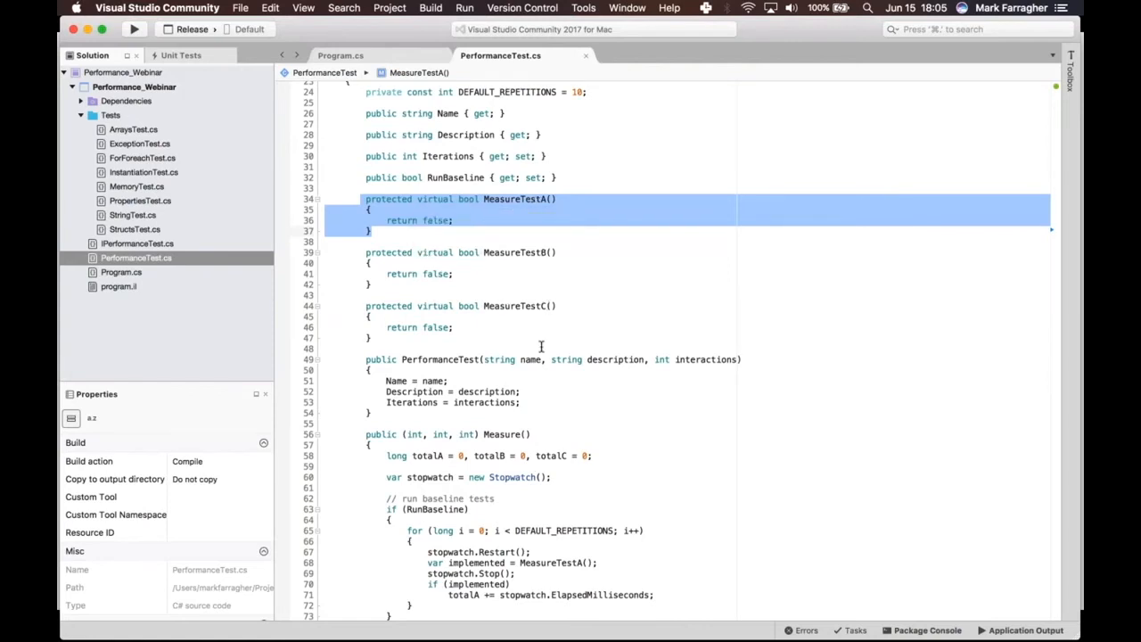
{"action": "mouse_move", "coordinate": [747, 384]}
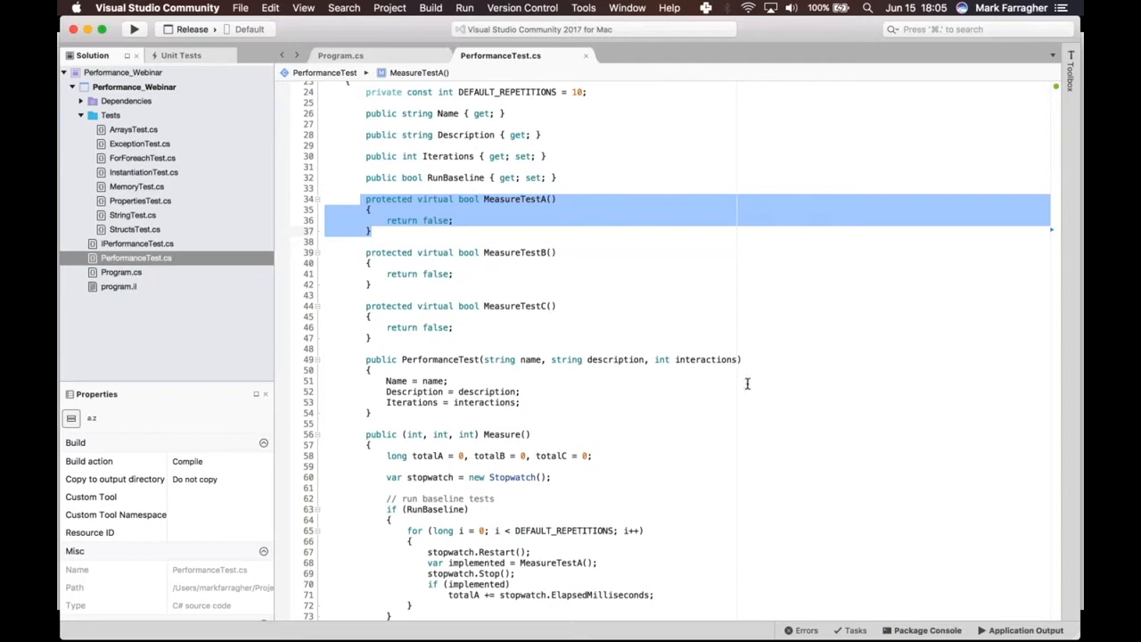
{"action": "scroll", "scroll_direction": "down", "scroll_amount": 3}
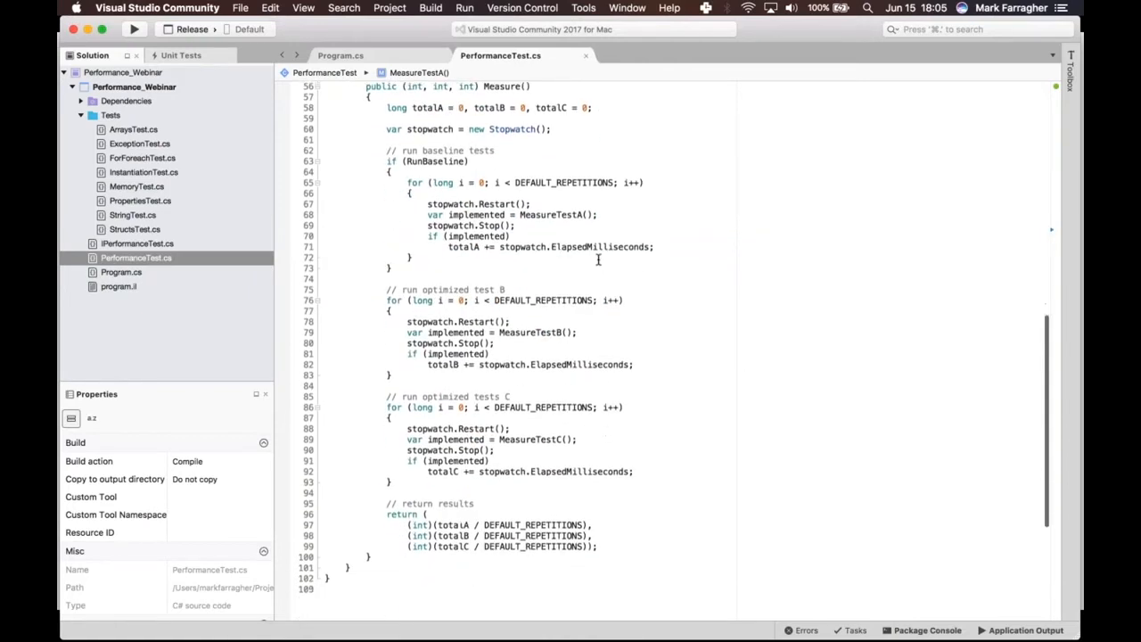
{"action": "scroll", "scroll_direction": "down", "scroll_amount": 3}
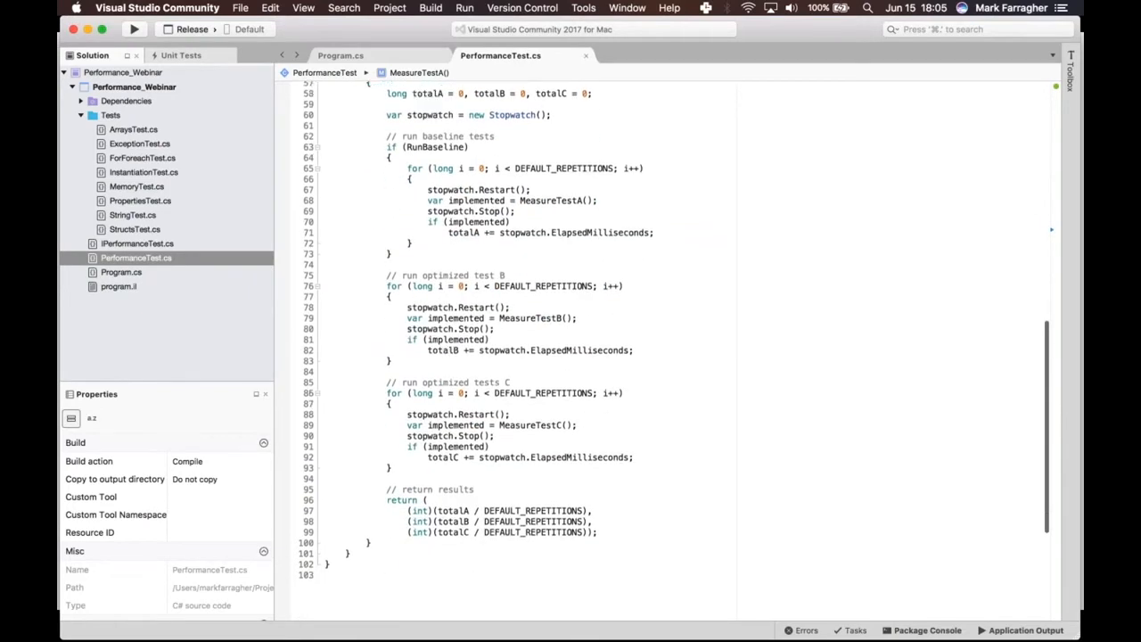
{"action": "scroll", "scroll_direction": "up", "scroll_amount": 3}
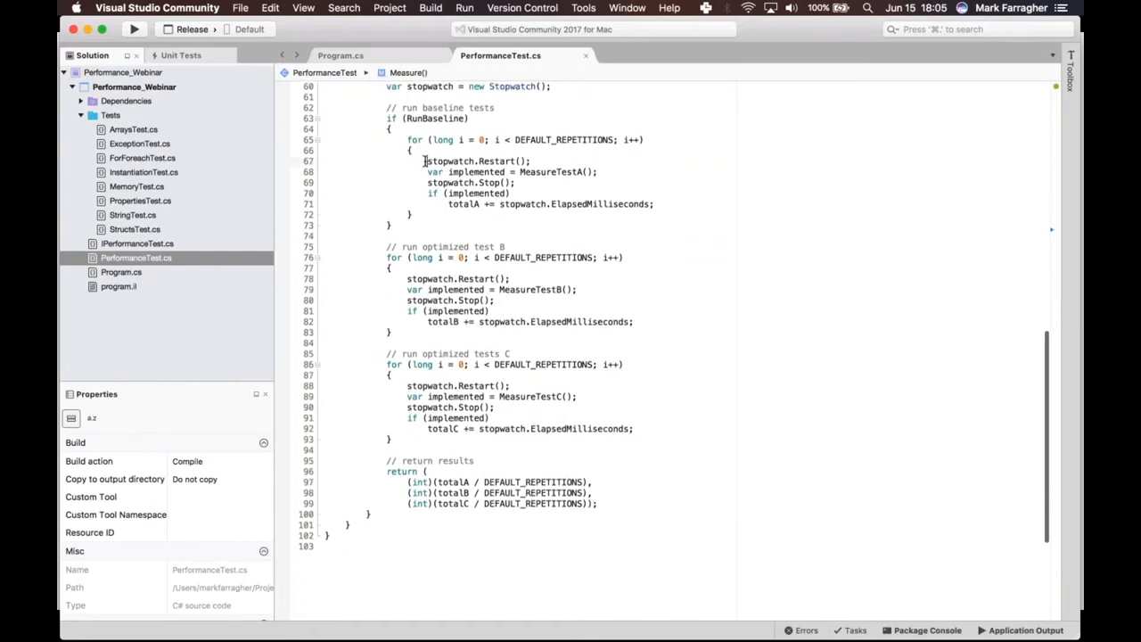
{"action": "left_click_drag", "start_coordinate": [427, 161], "coordinate": [681, 214]}
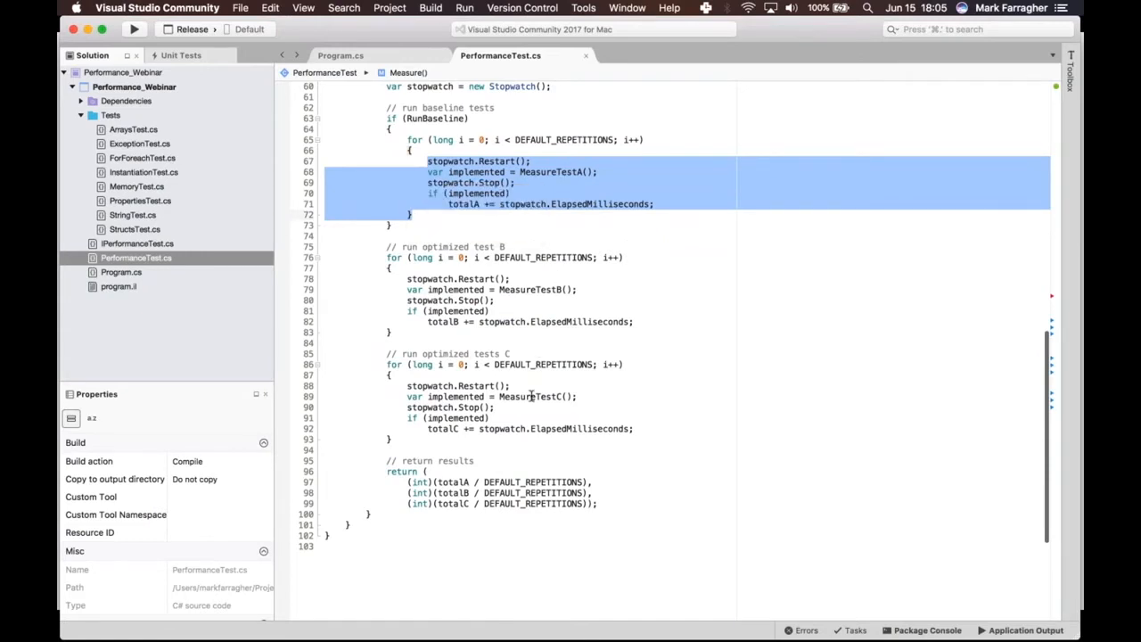
{"action": "mouse_move", "coordinate": [530, 396]}
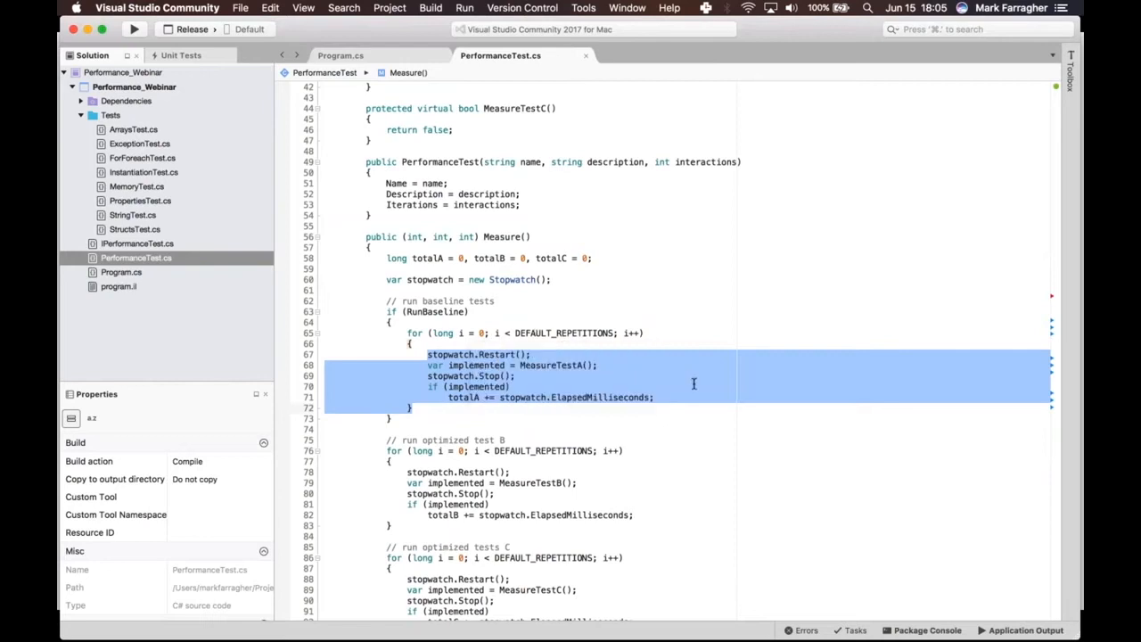
Highlight ElapsedMilliseconds in the baseline total, then open ExceptionTest.cs.
{"action": "scroll", "scroll_direction": "down", "scroll_amount": 3}
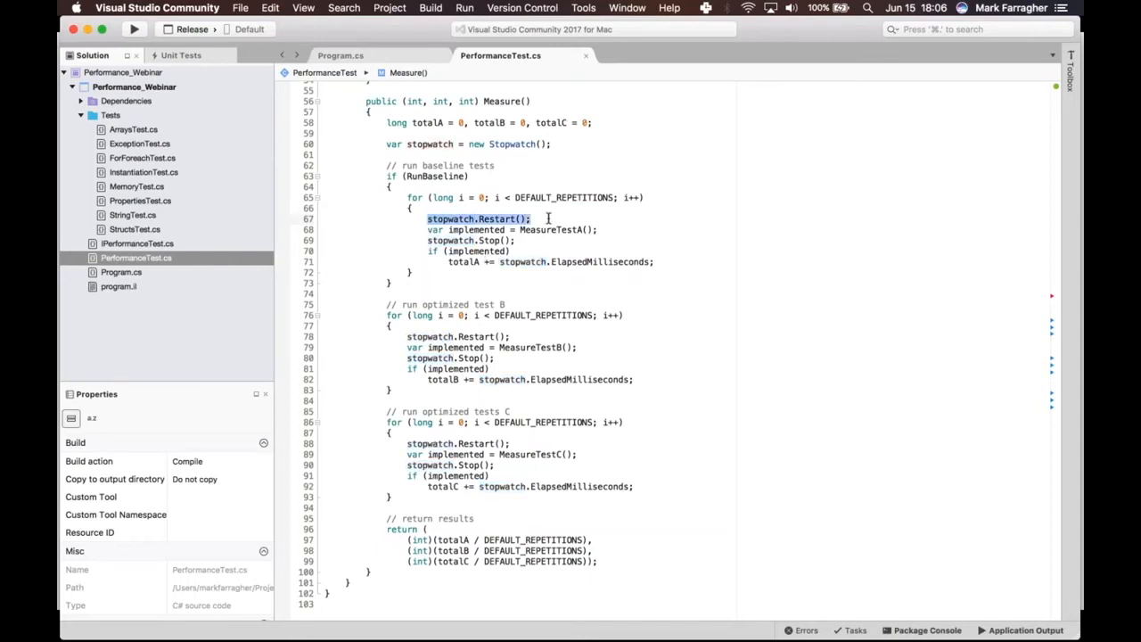
{"action": "mouse_move", "coordinate": [506, 218]}
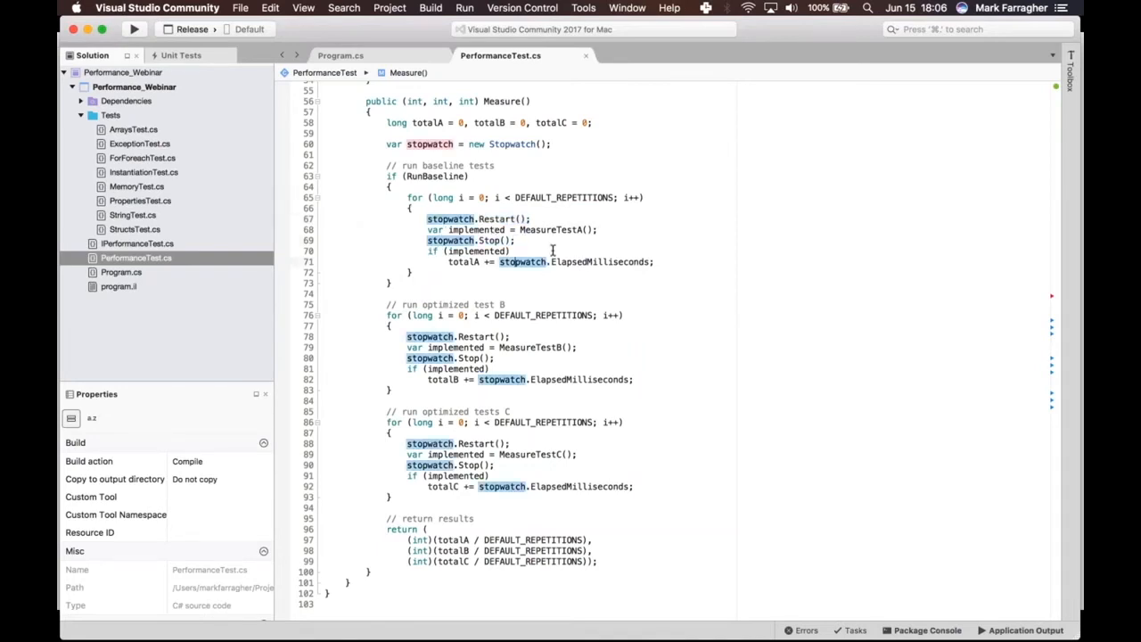
{"action": "double_click", "coordinate": [602, 262]}
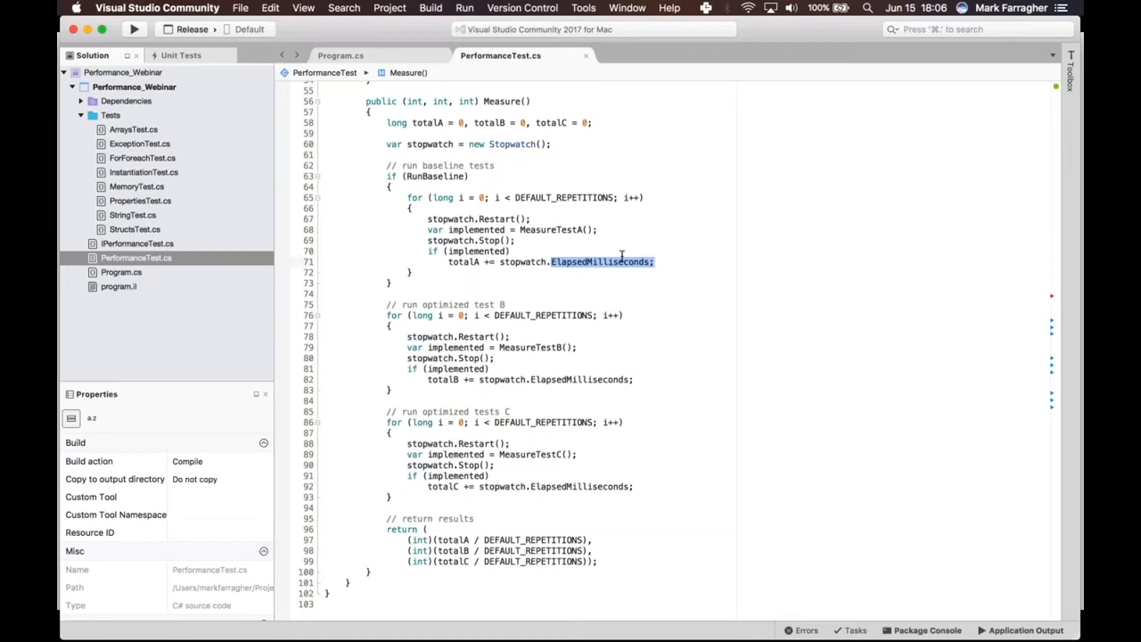
{"action": "mouse_move", "coordinate": [606, 272]}
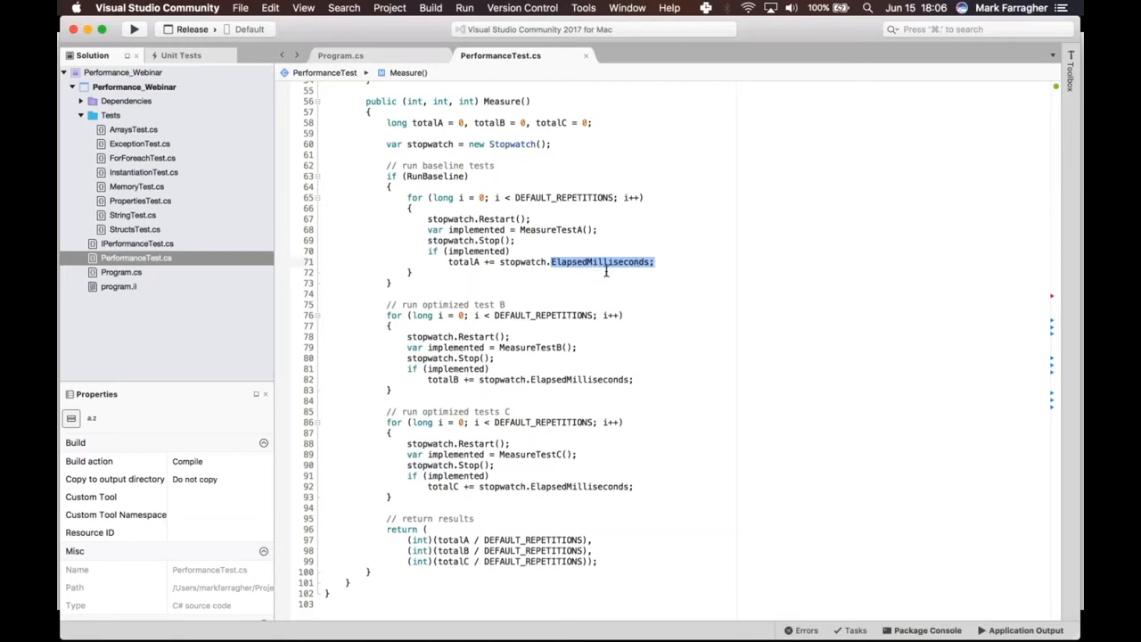
{"action": "scroll", "scroll_direction": "down", "scroll_amount": 3}
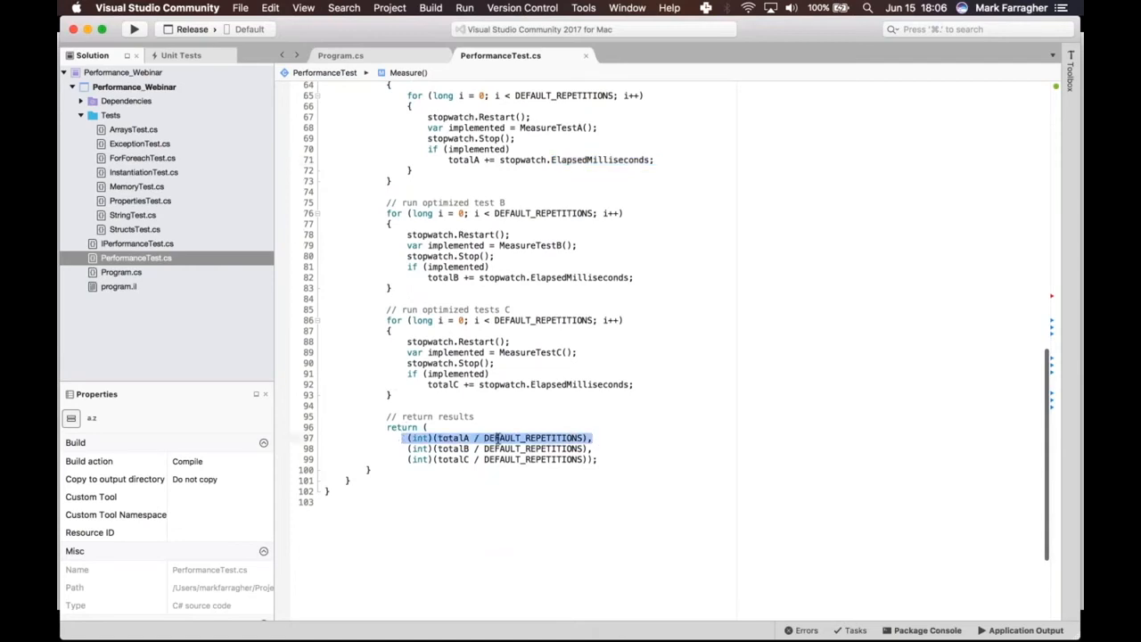
{"action": "mouse_move", "coordinate": [535, 437]}
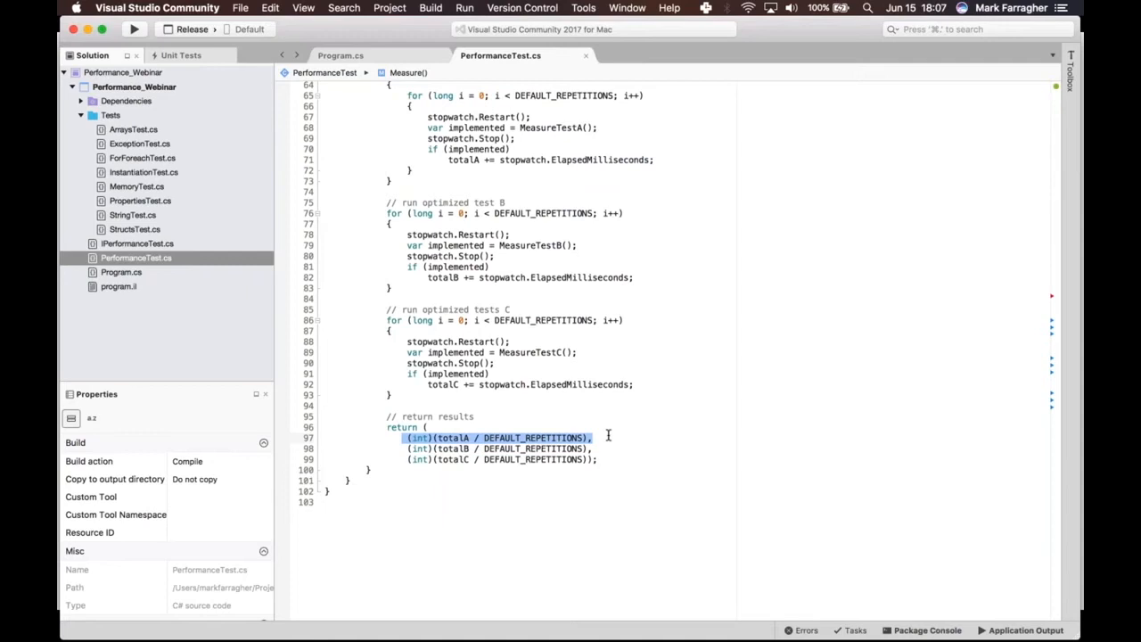
{"action": "scroll", "scroll_direction": "up", "scroll_amount": 3}
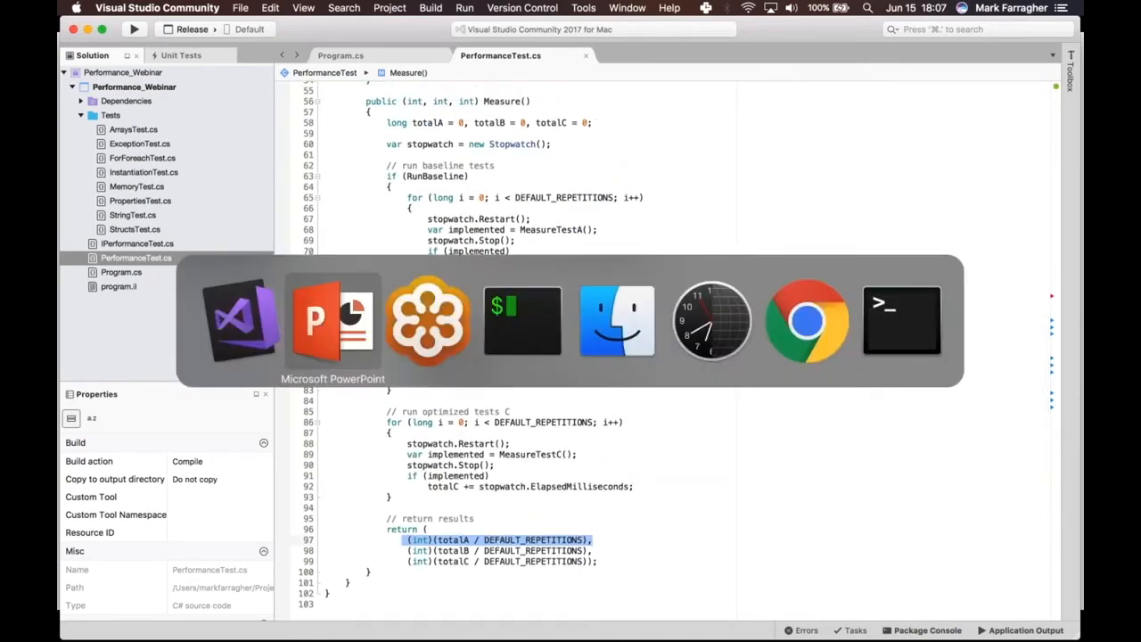
{"action": "left_click", "coordinate": [901, 321]}
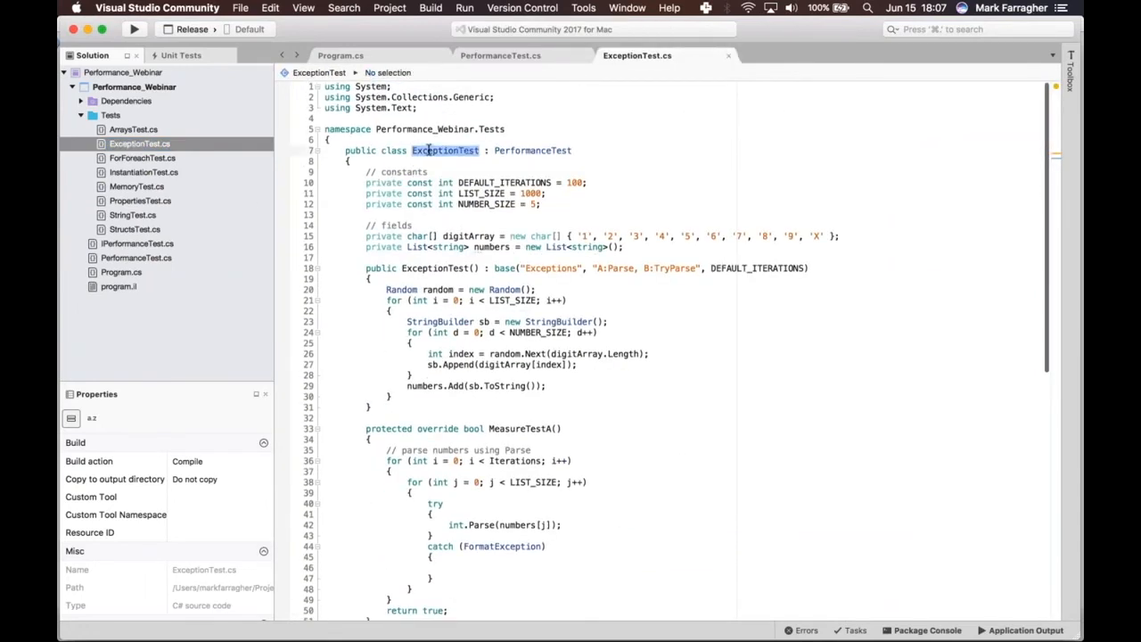
{"action": "double_click", "coordinate": [533, 149]}
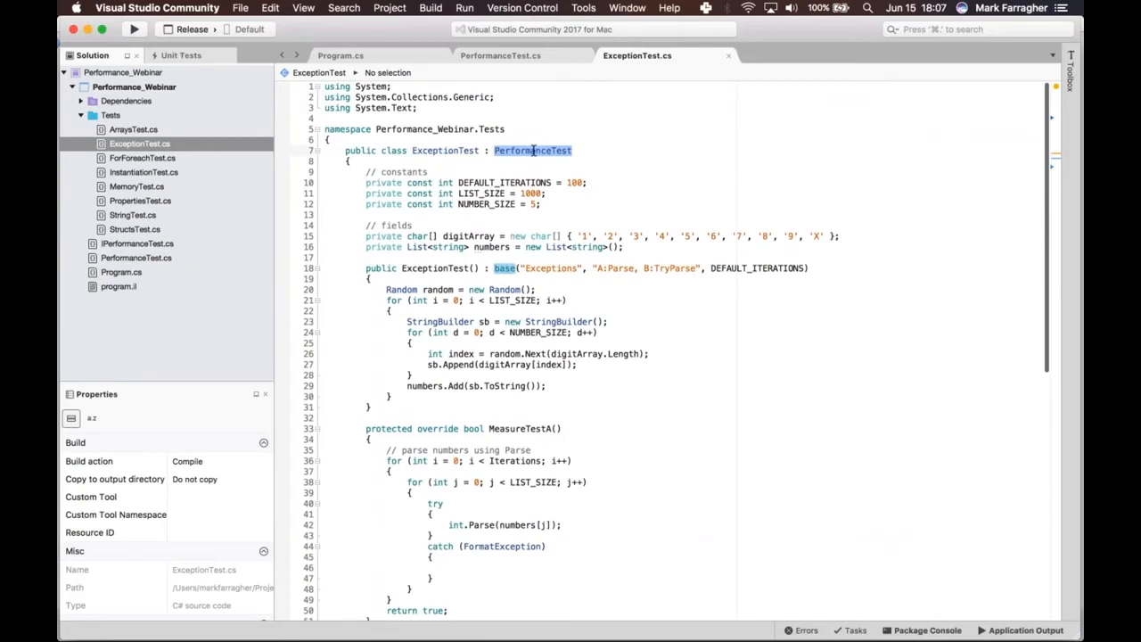
{"action": "scroll", "scroll_direction": "down", "scroll_amount": 3}
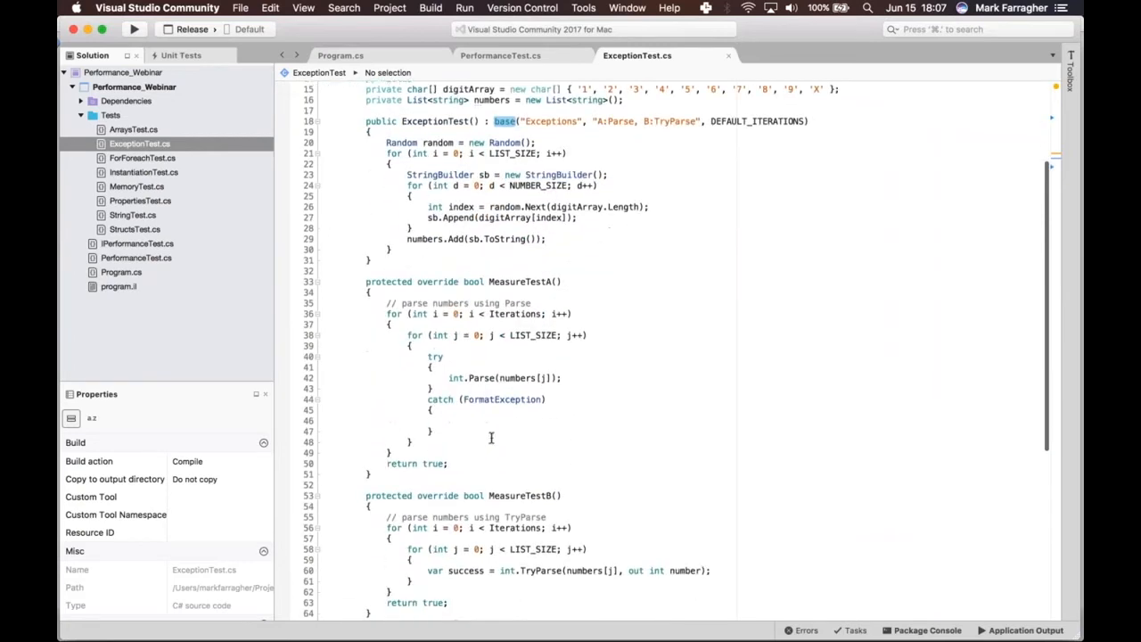
{"action": "mouse_move", "coordinate": [558, 511]}
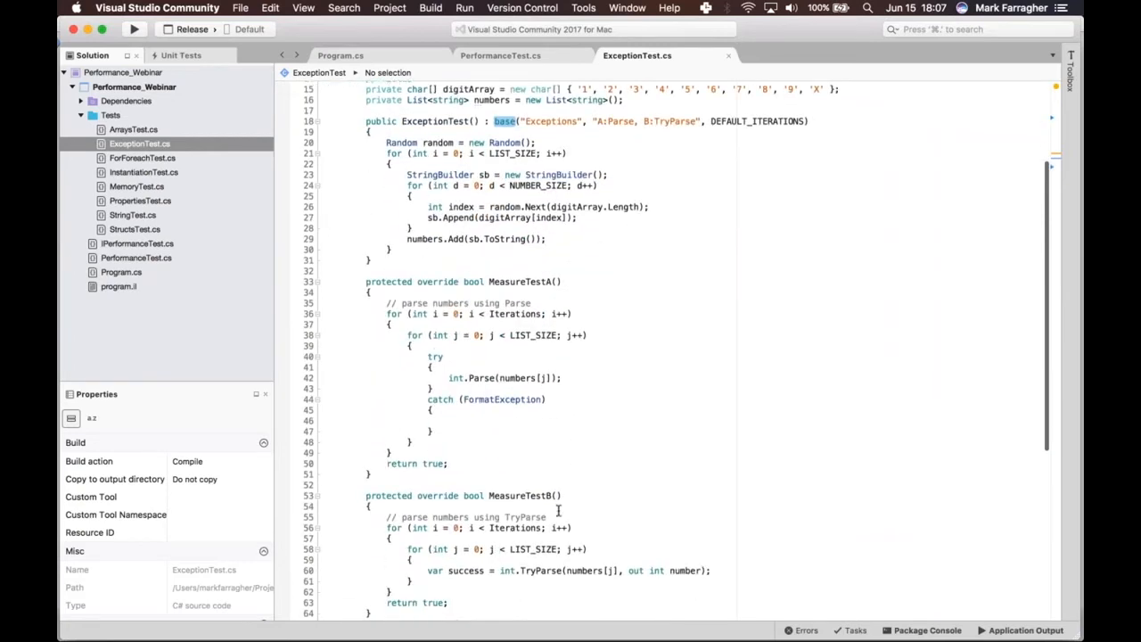
{"action": "scroll", "scroll_direction": "down", "scroll_amount": 3}
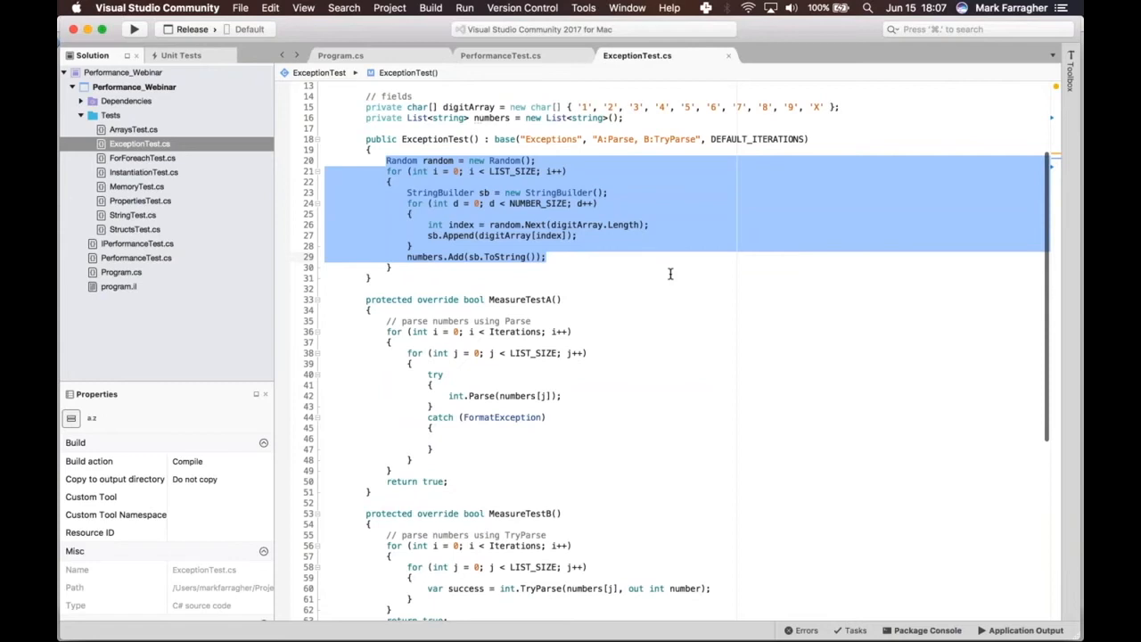
{"action": "scroll", "scroll_direction": "up", "scroll_amount": 3}
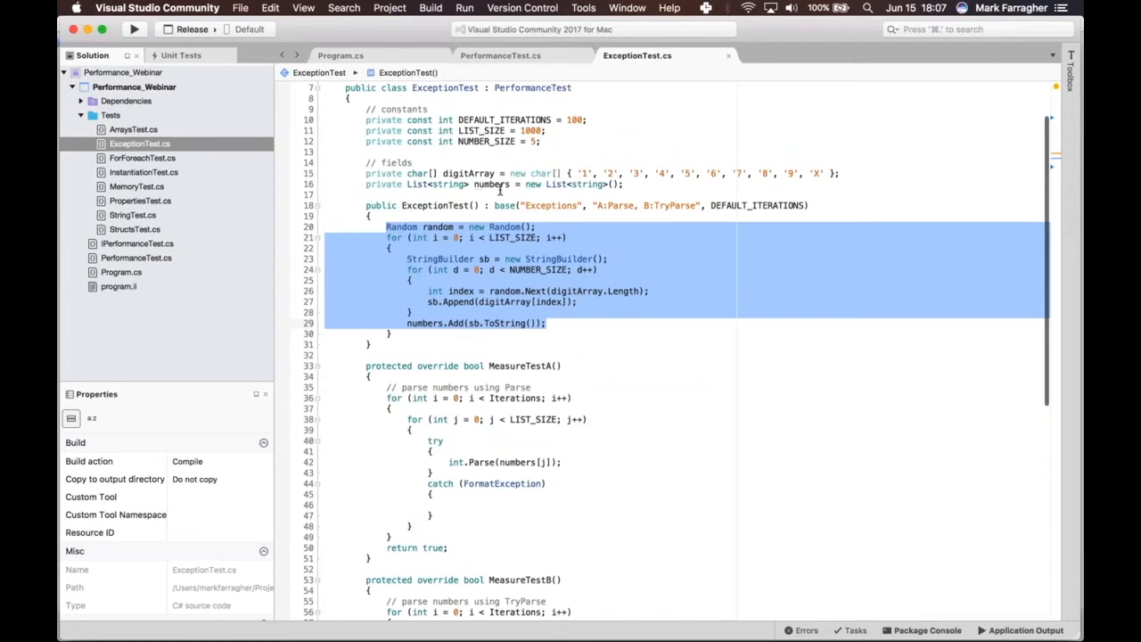
{"action": "left_click", "coordinate": [472, 226]}
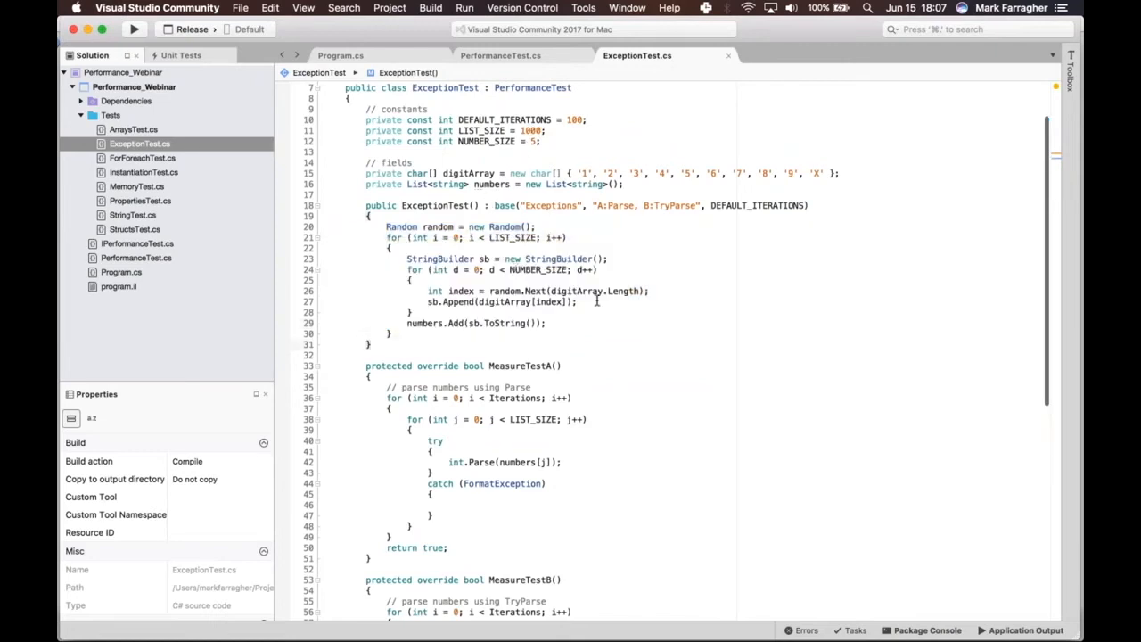
{"action": "left_click", "coordinate": [534, 141]}
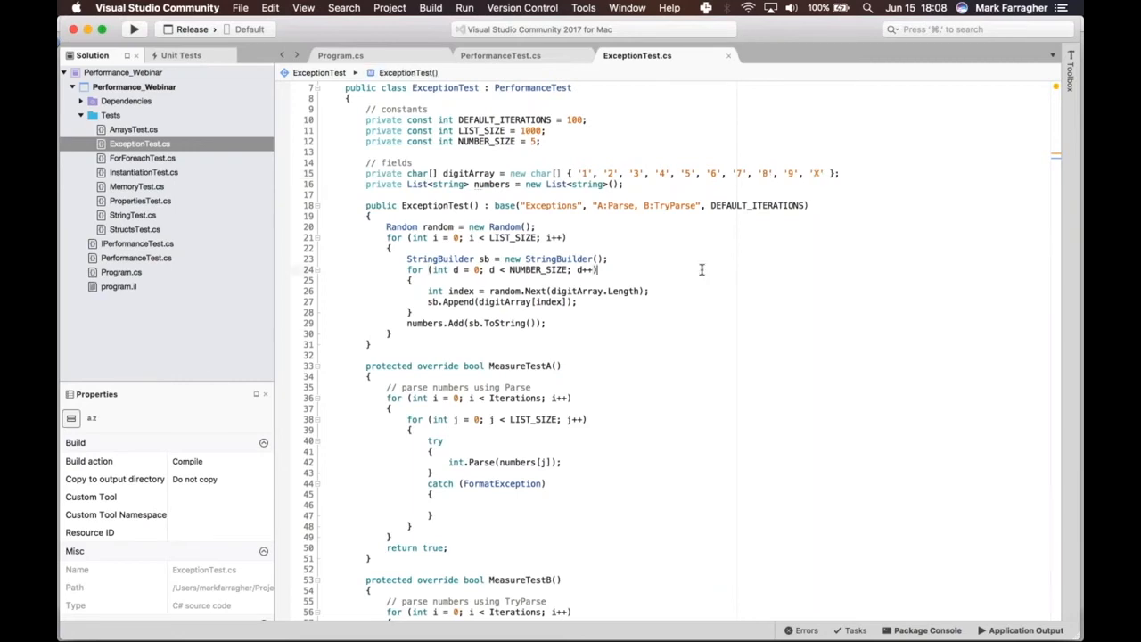
{"action": "scroll", "scroll_direction": "down", "scroll_amount": 3}
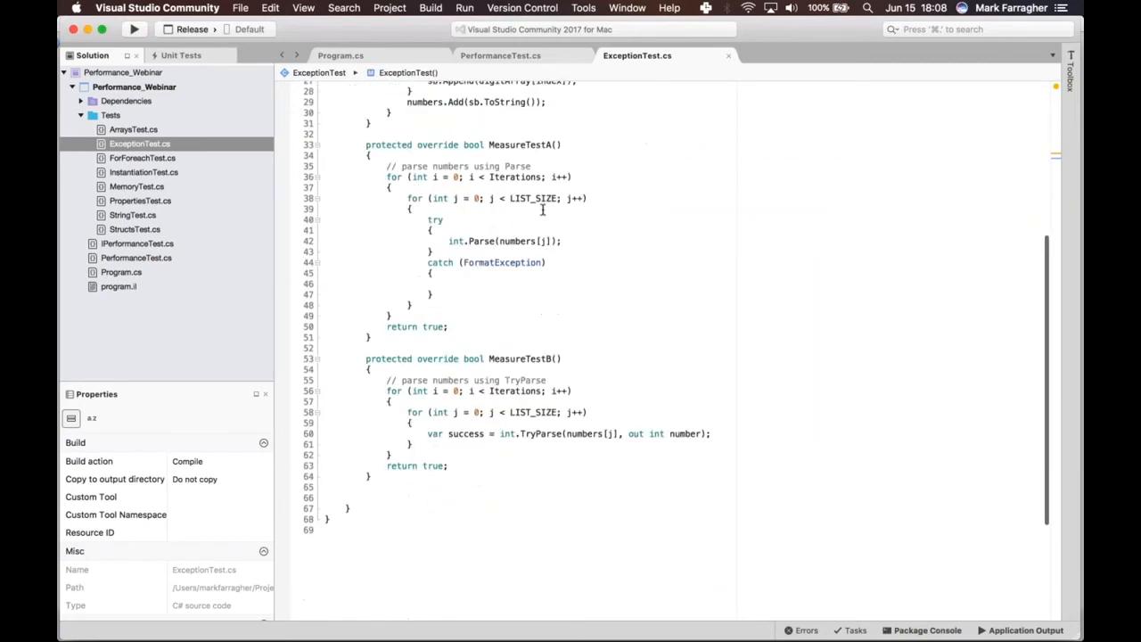
{"action": "double_click", "coordinate": [502, 241]}
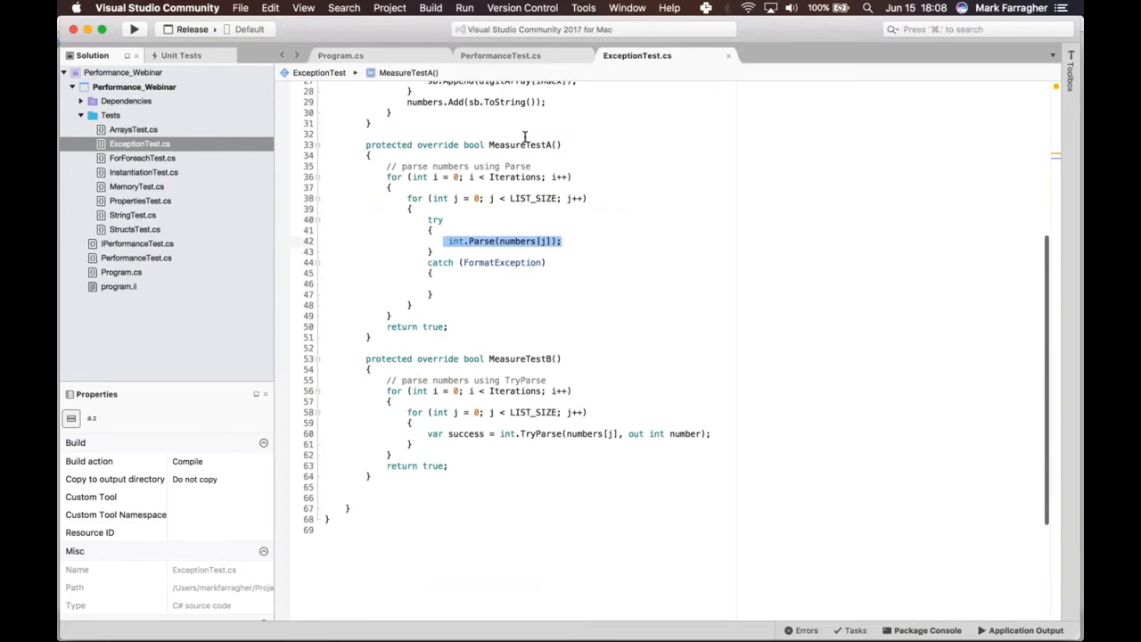
{"action": "mouse_move", "coordinate": [456, 240]}
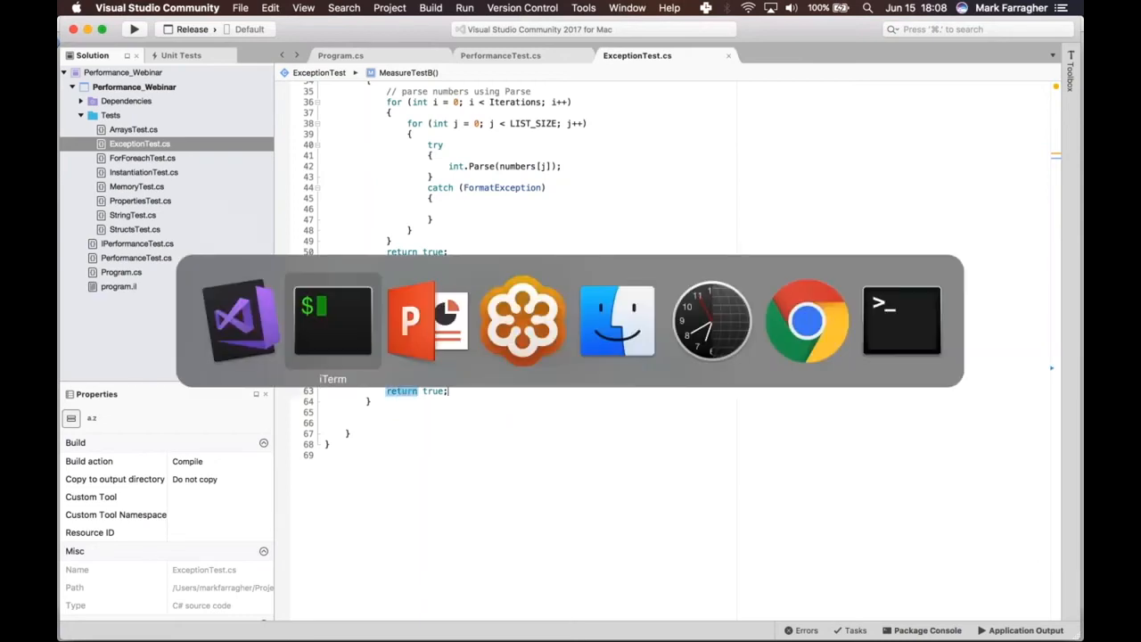
Run the Exceptions test in iTerm with defaults and select TryParse's 9 ms result.
{"action": "left_click", "coordinate": [333, 321]}
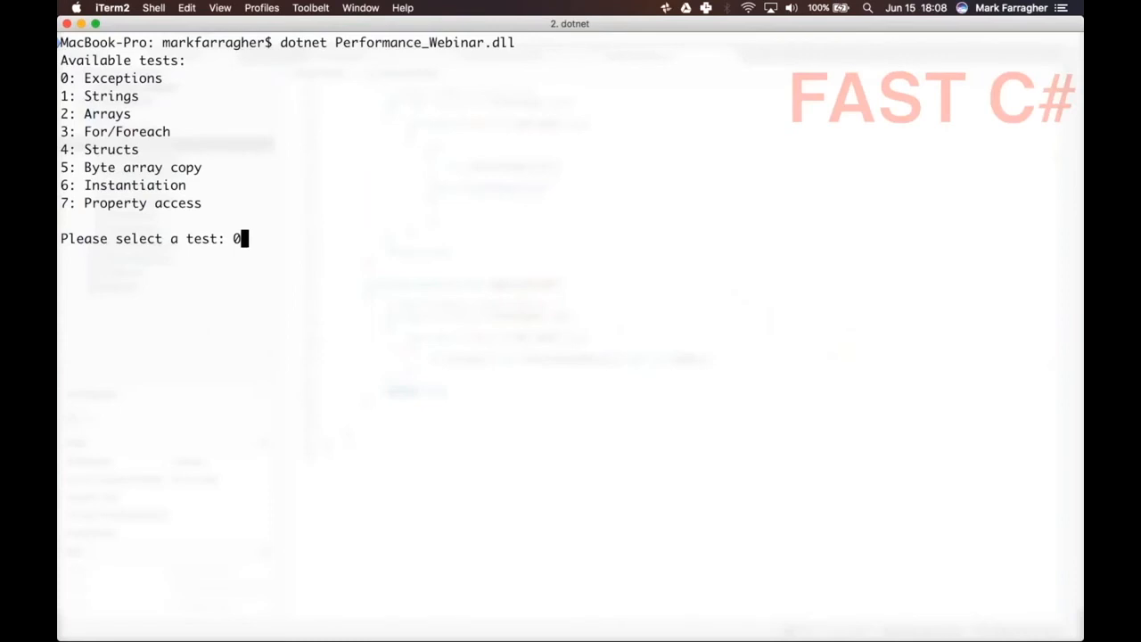
{"action": "key", "text": "Return"}
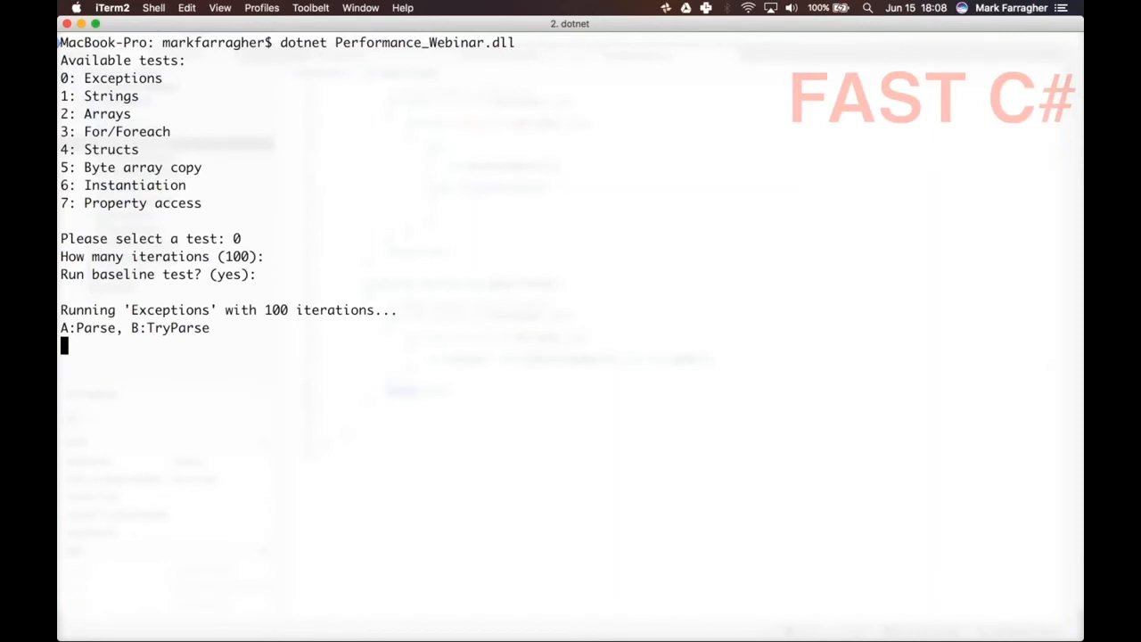
{"action": "key", "text": "Return"}
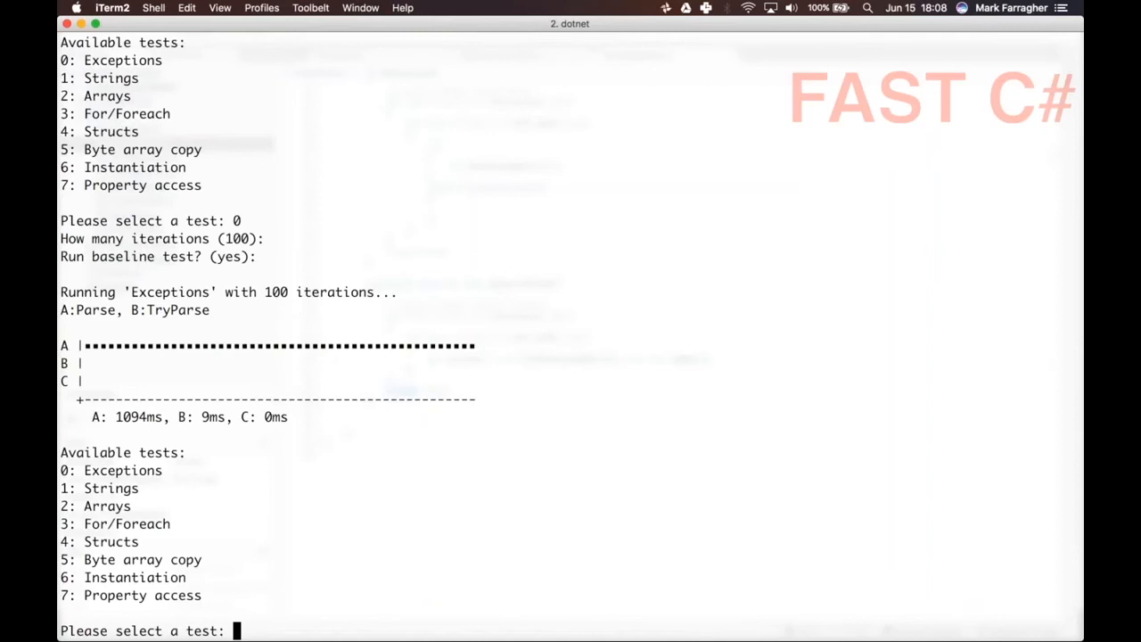
{"action": "mouse_move", "coordinate": [482, 458]}
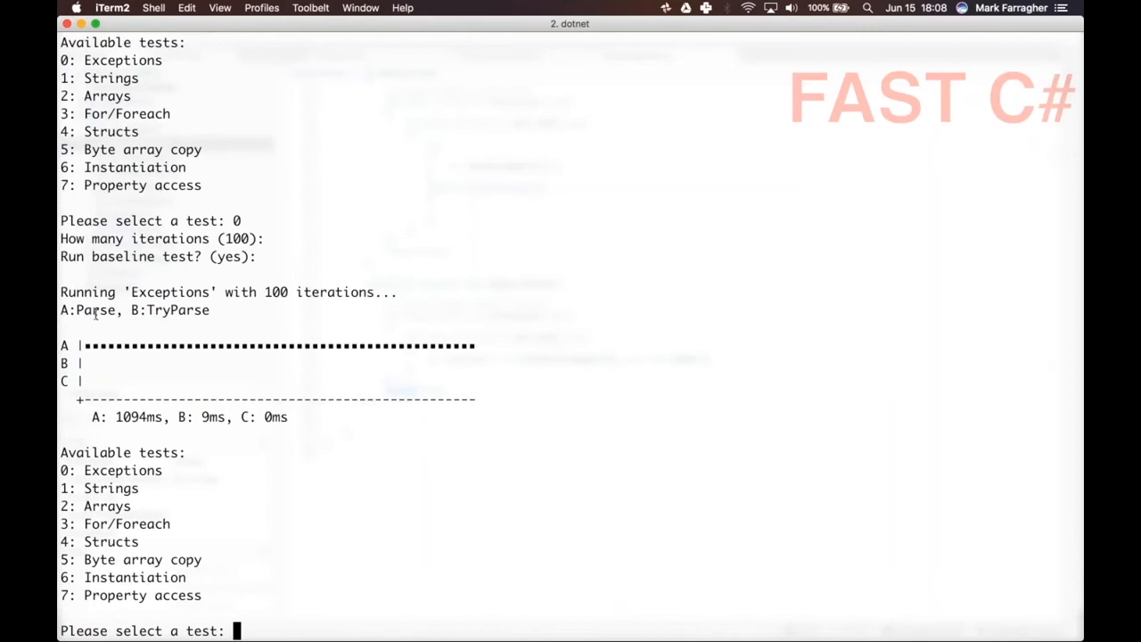
{"action": "mouse_move", "coordinate": [105, 369]}
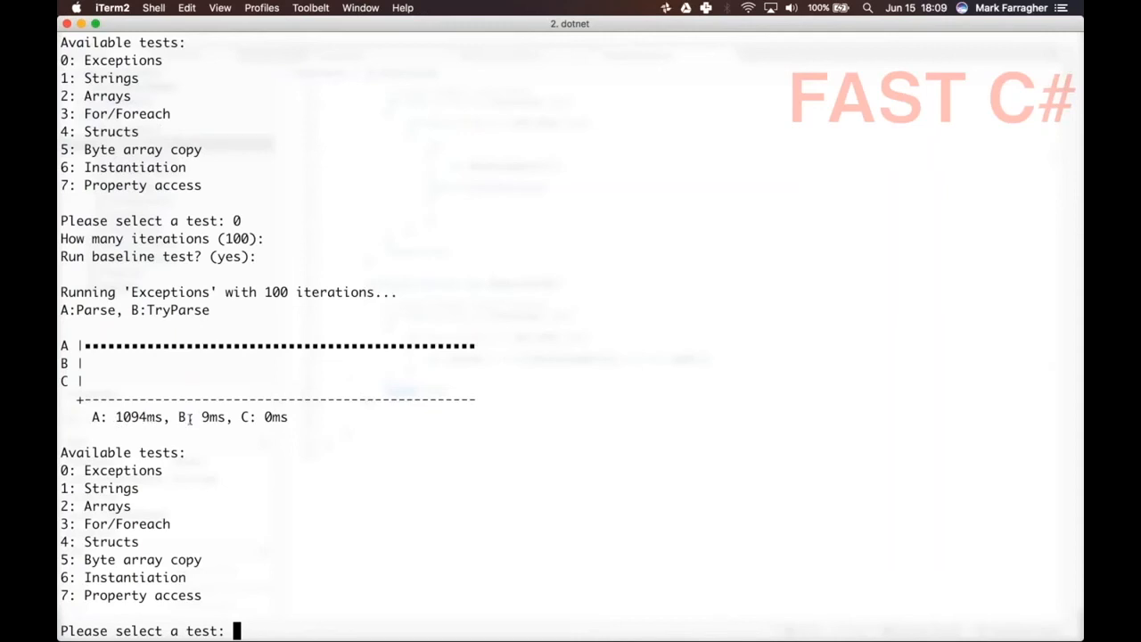
{"action": "double_click", "coordinate": [213, 417]}
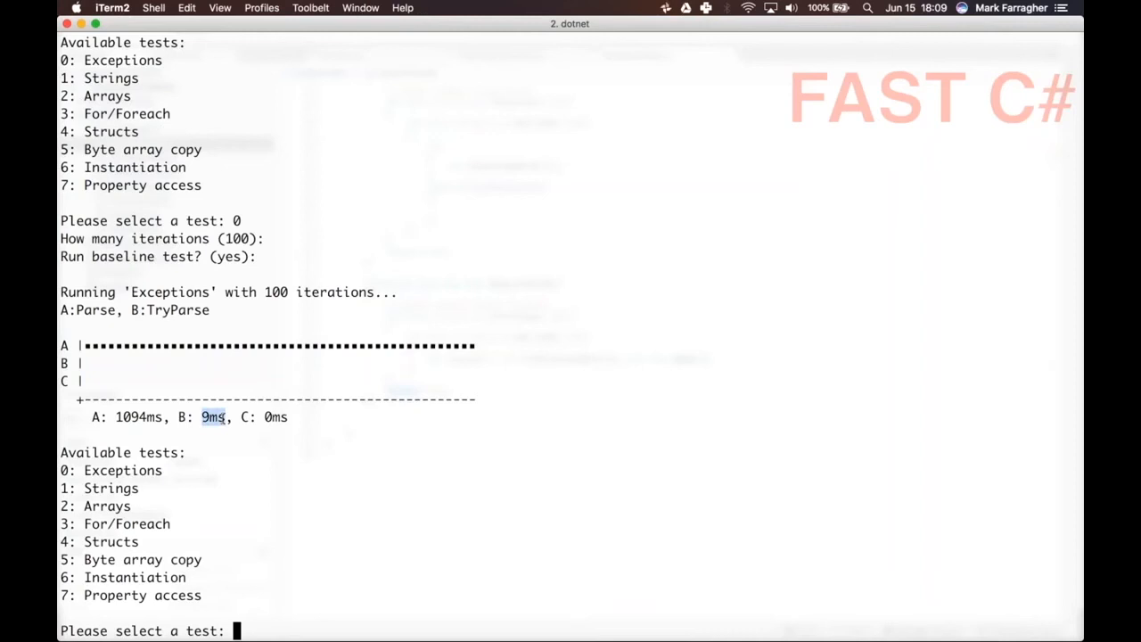